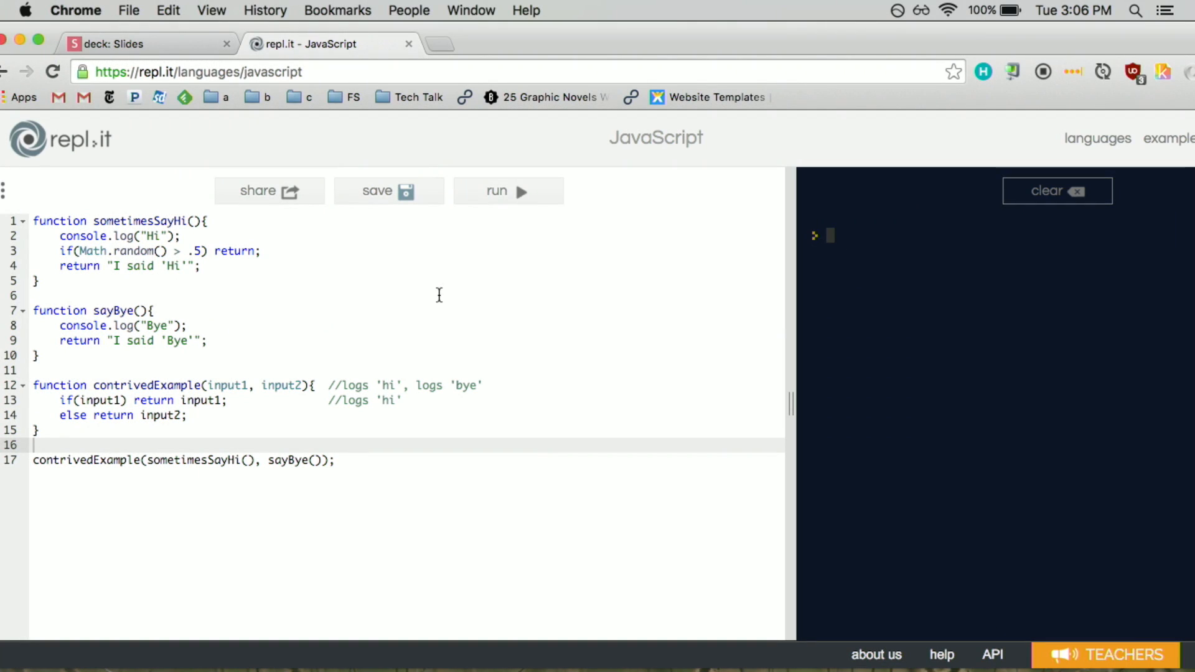
Step: Return from the repl.it eager-evaluation demo to the 'deck: Slides' tab
{"action": "left_click", "coordinate": [496, 190]}
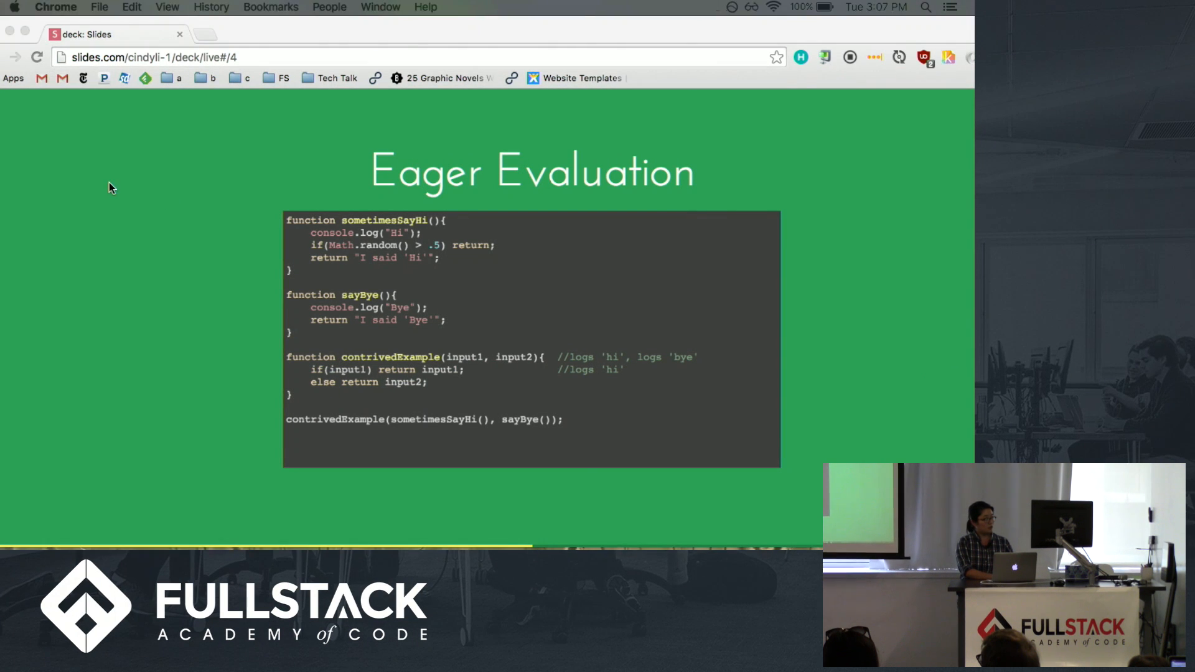
Step: Present the Slides.com deck and advance to slide 7, 'When should we be lazy?'
{"action": "left_click", "coordinate": [167, 7]}
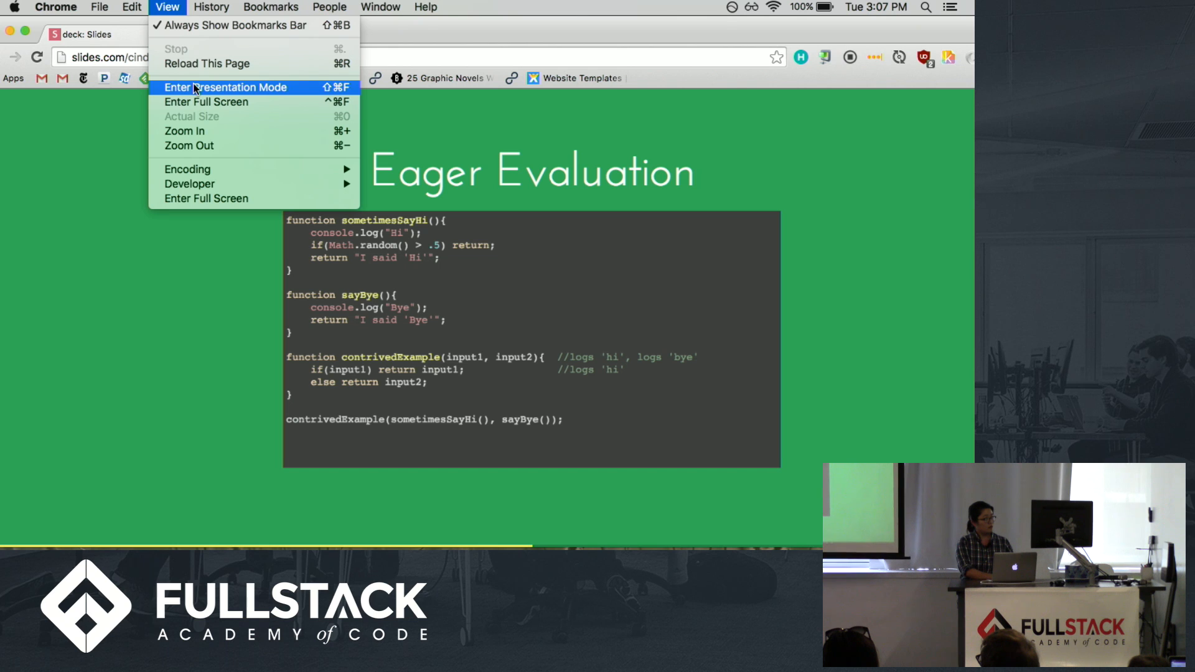
{"action": "left_click", "coordinate": [226, 87]}
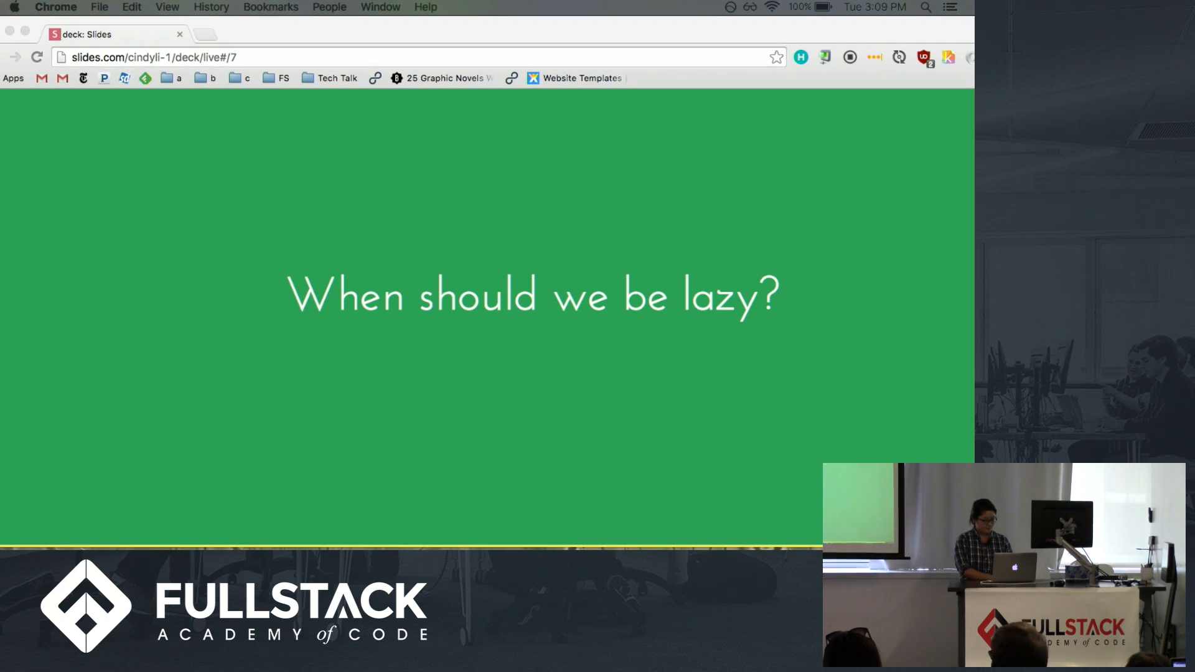
Step: Bring up the JS Bin underscore demo that maps, filters range(300) and takes 5
{"action": "left_click", "coordinate": [213, 43]}
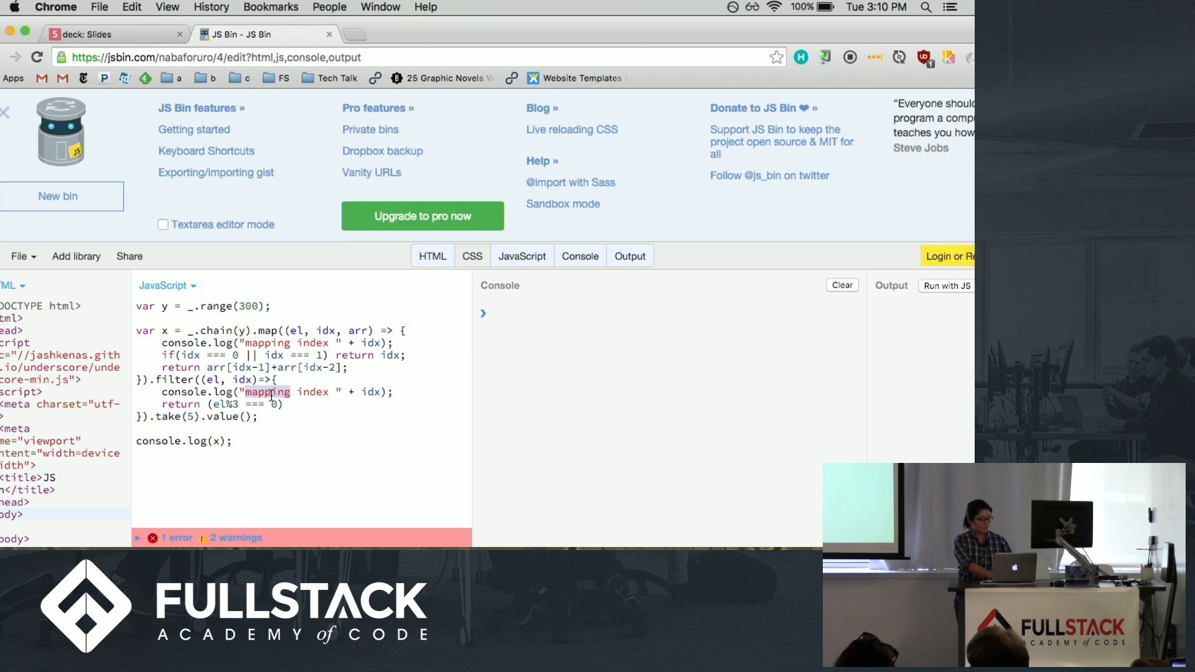
Step: Change the filter log to 'filtering index' and run the eager underscore chain
{"action": "type", "text": "filtering"}
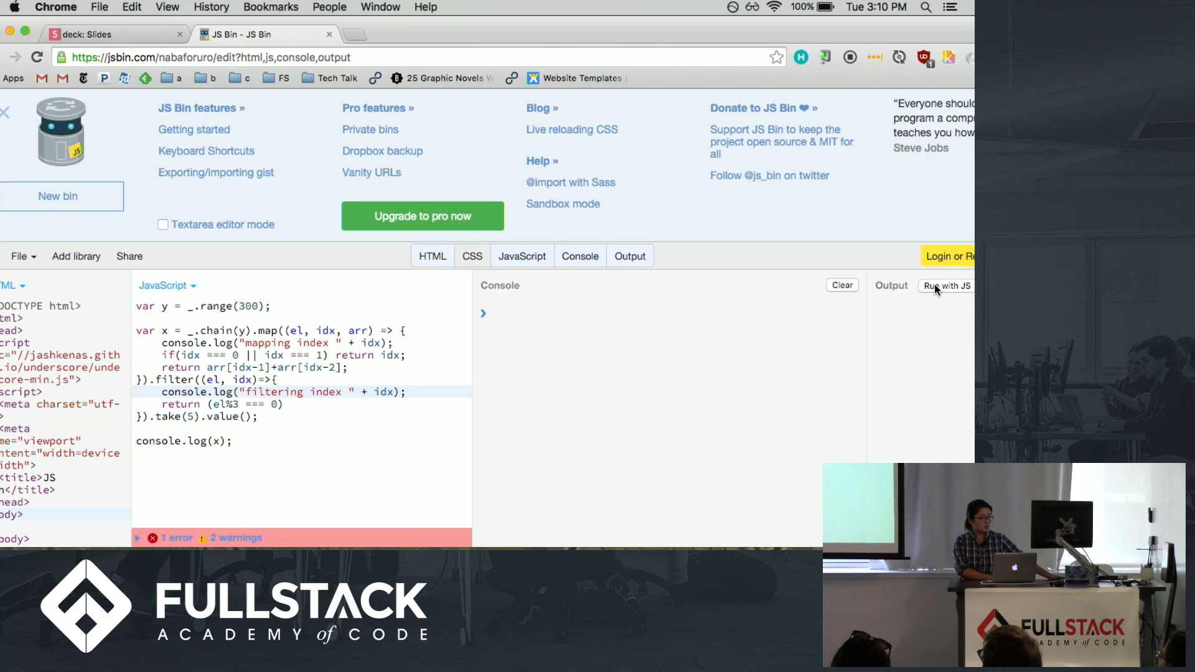
{"action": "left_click", "coordinate": [946, 285]}
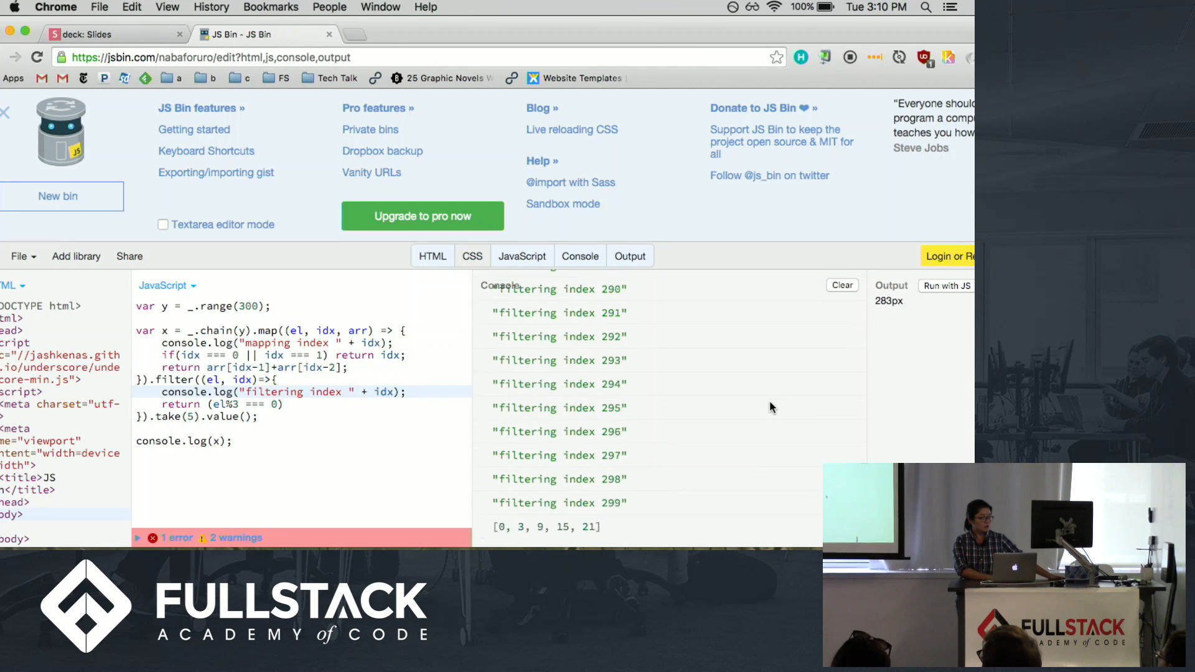
Step: Review the eager run's console log, then bring up the lodash lazy-chaining bin
{"action": "scroll", "scroll_direction": "up", "scroll_amount": 3}
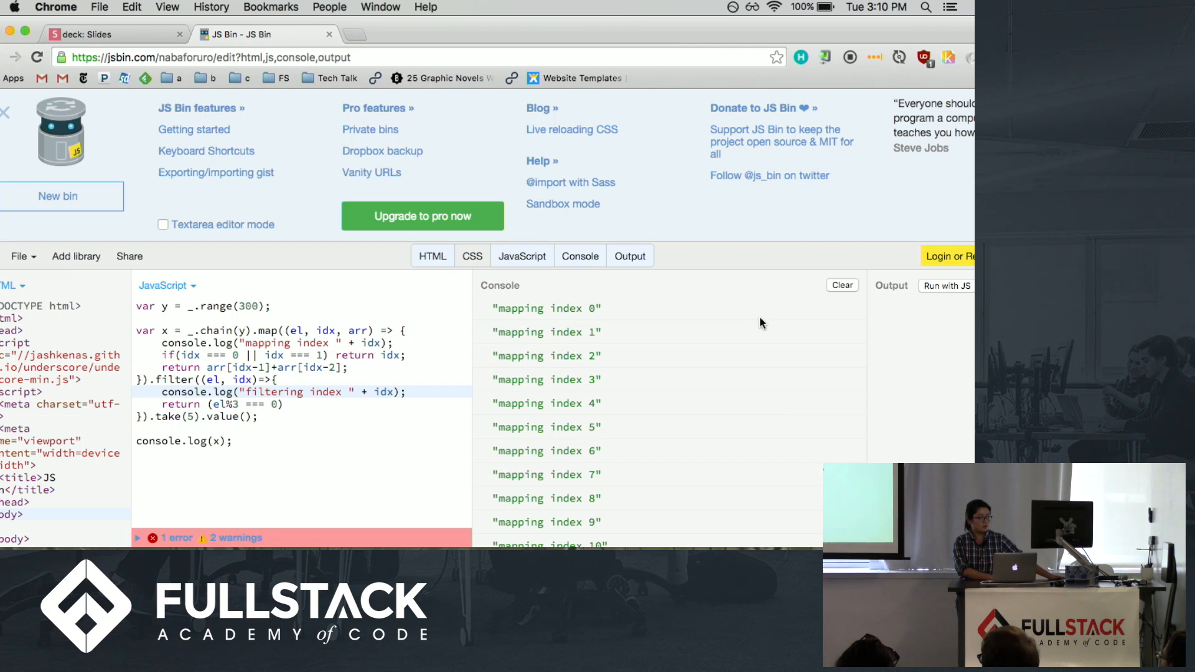
{"action": "scroll", "scroll_direction": "down", "scroll_amount": 3}
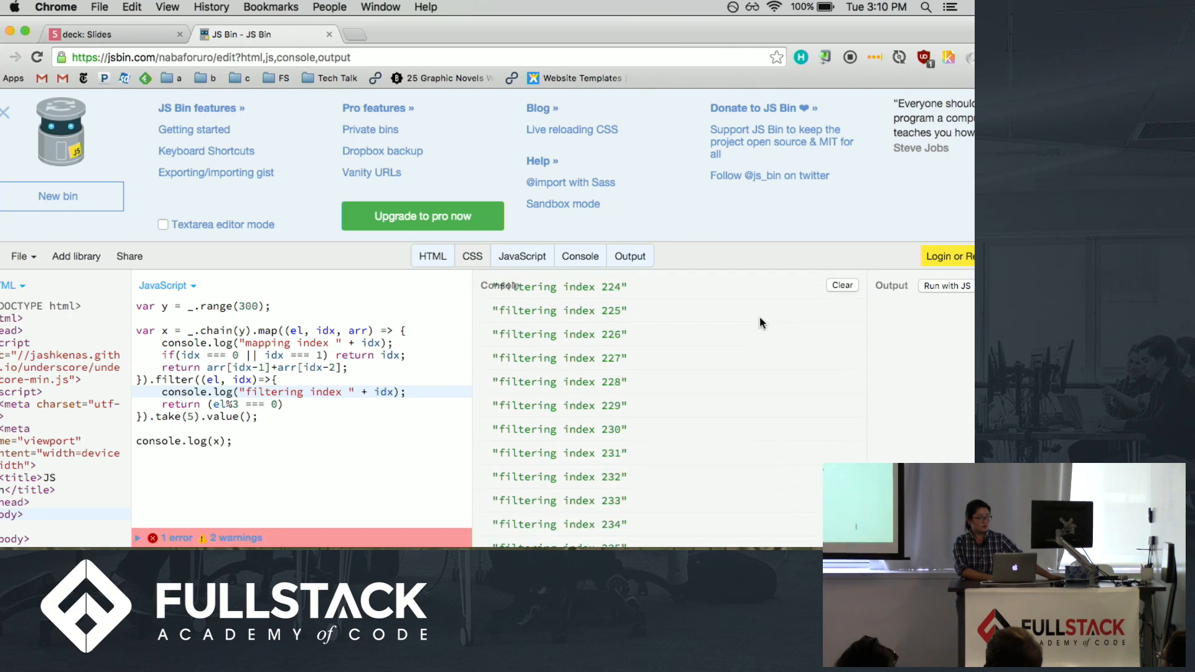
{"action": "scroll", "scroll_direction": "down", "scroll_amount": 3}
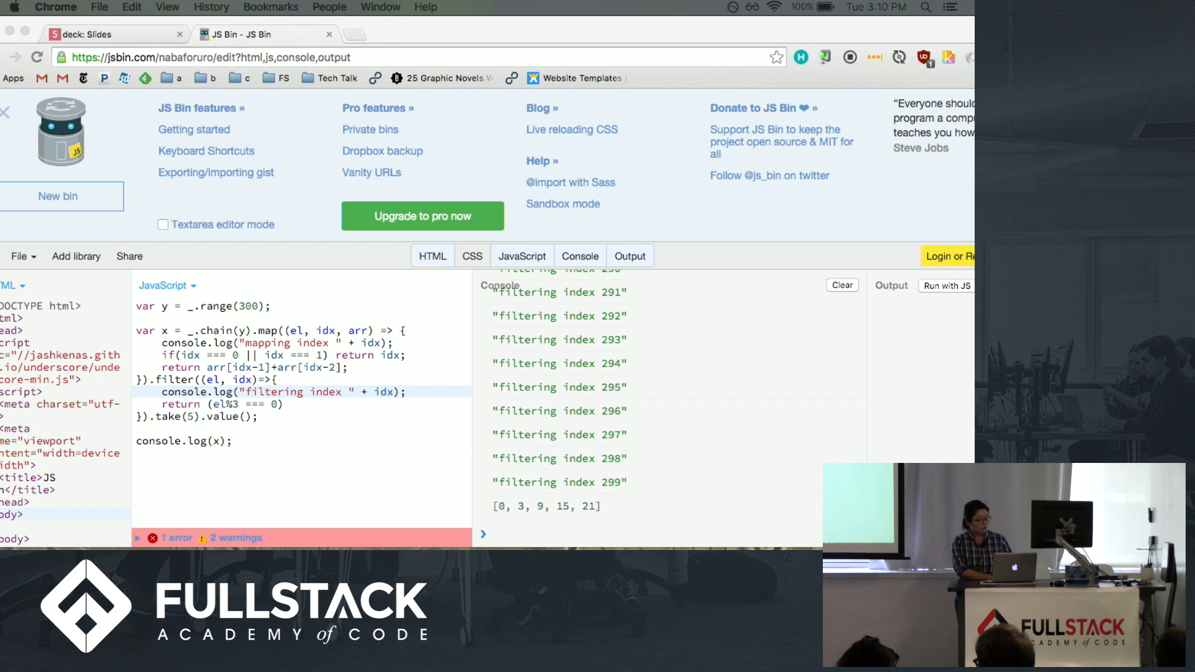
{"action": "left_click", "coordinate": [404, 34]}
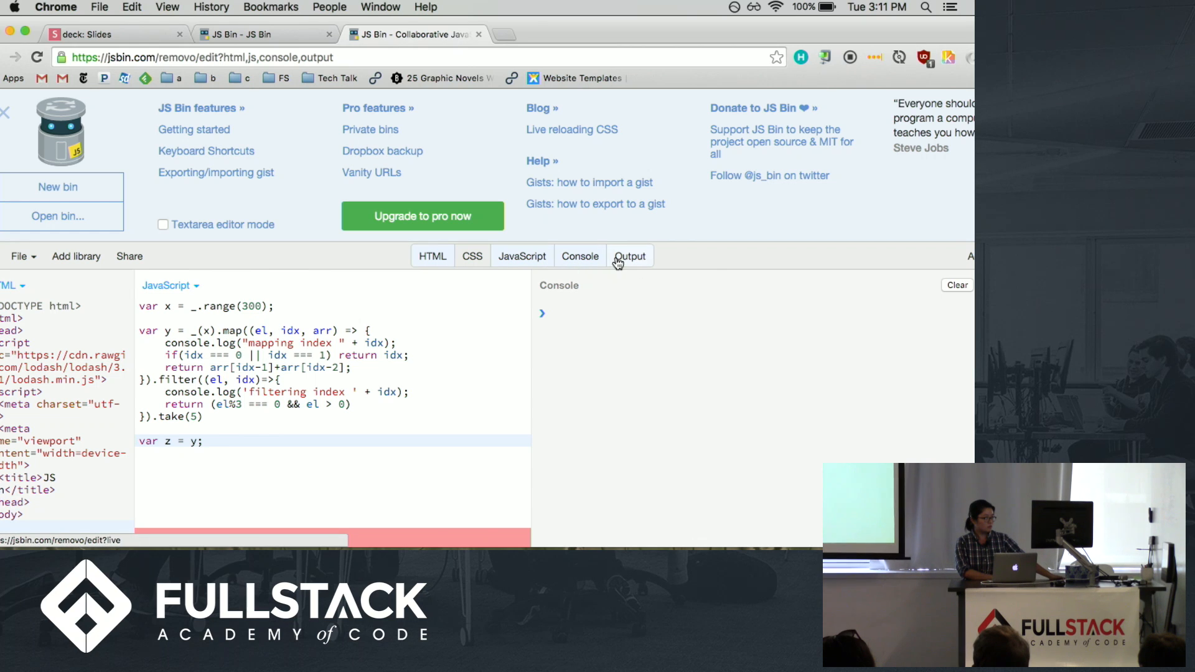
Step: Toggle the Output panel to run the lodash lazy chain, logging only through index 15
{"action": "left_click", "coordinate": [629, 255]}
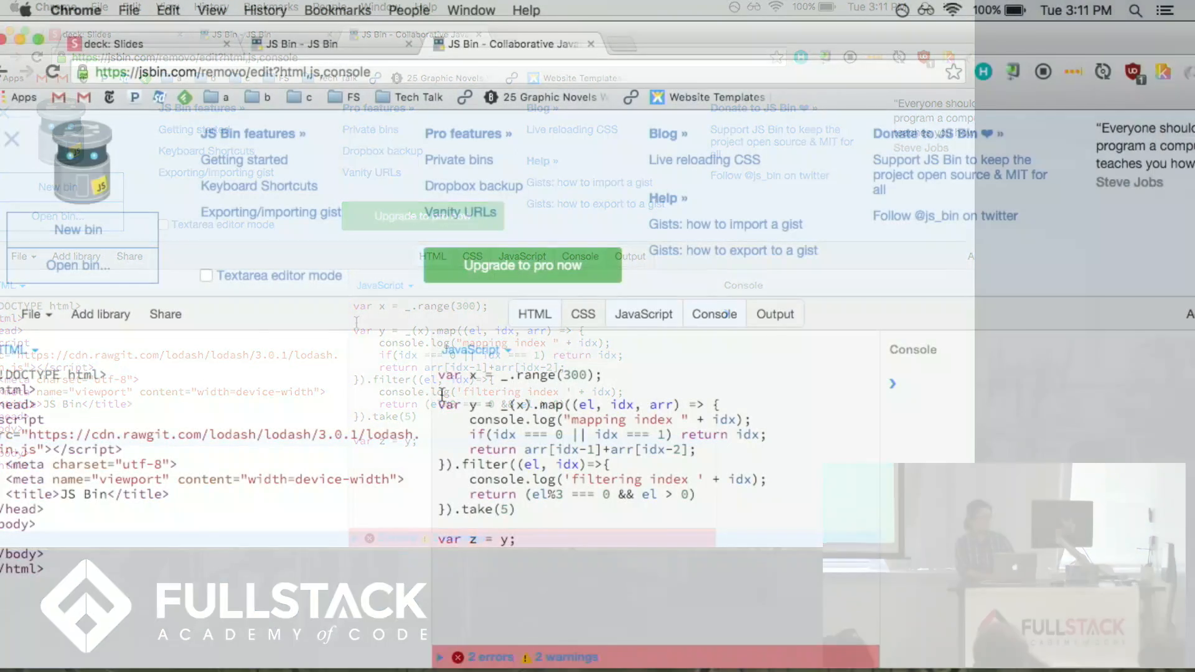
{"action": "left_click", "coordinate": [774, 313]}
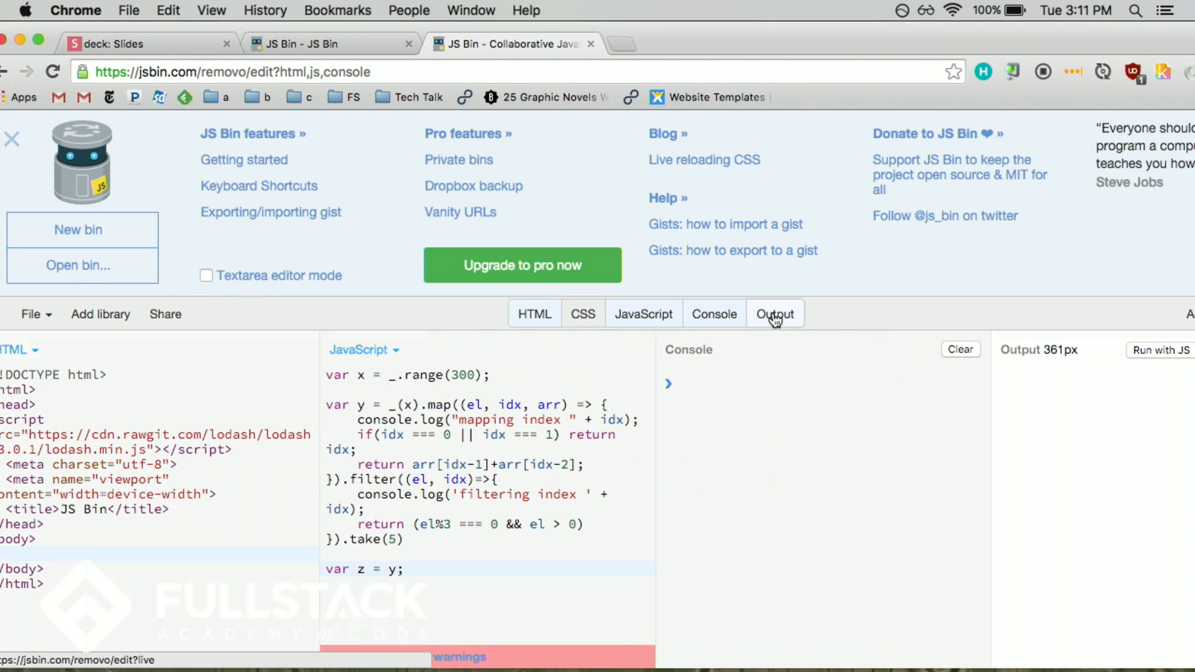
{"action": "right_click", "coordinate": [1143, 314]}
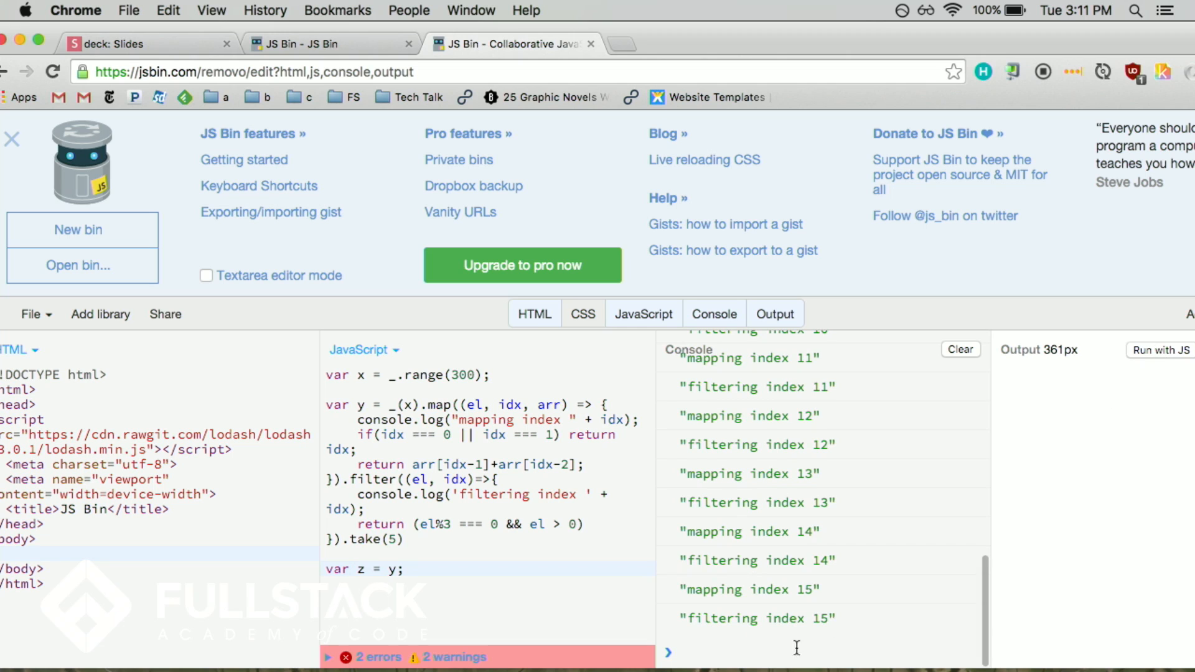
Step: Query z in the console, getting [3, 9, 15, 21, 27], and return to the References slide
{"action": "scroll", "scroll_direction": "up", "scroll_amount": 3}
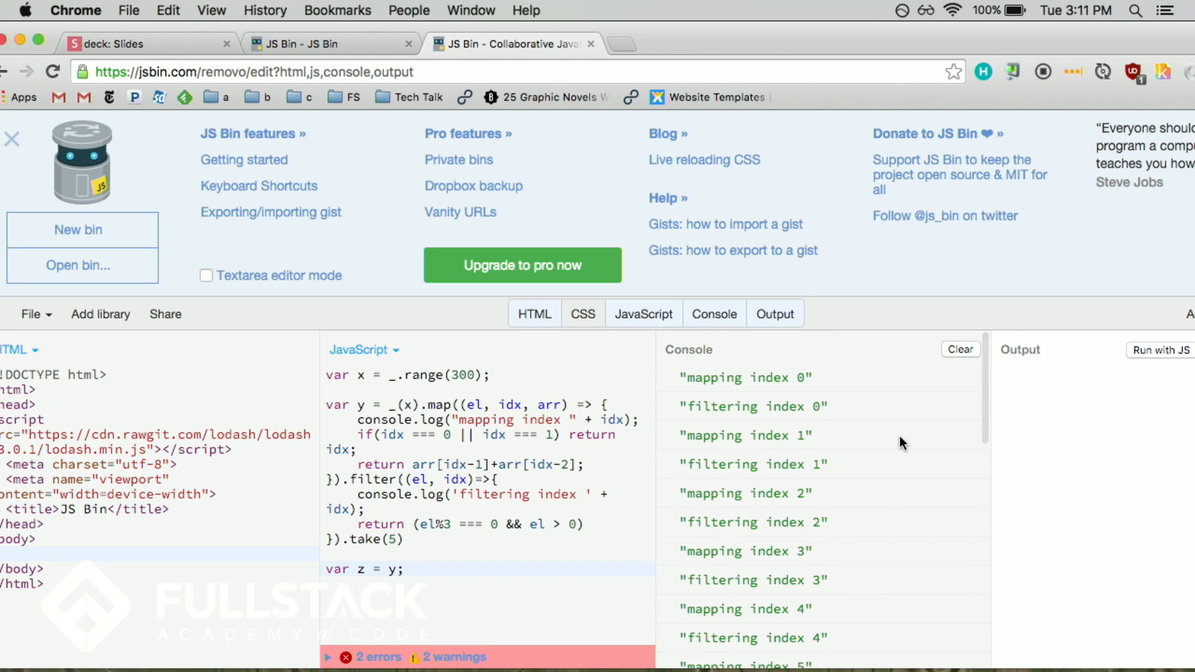
{"action": "scroll", "scroll_direction": "down", "scroll_amount": 3}
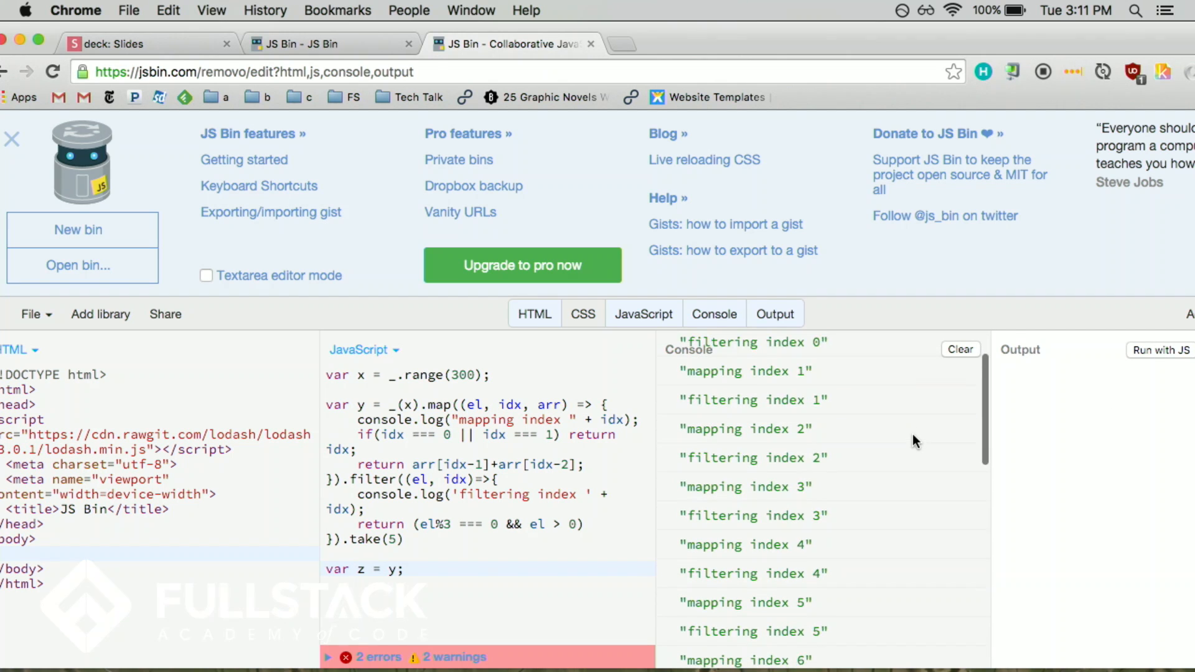
{"action": "scroll", "scroll_direction": "up", "scroll_amount": 3}
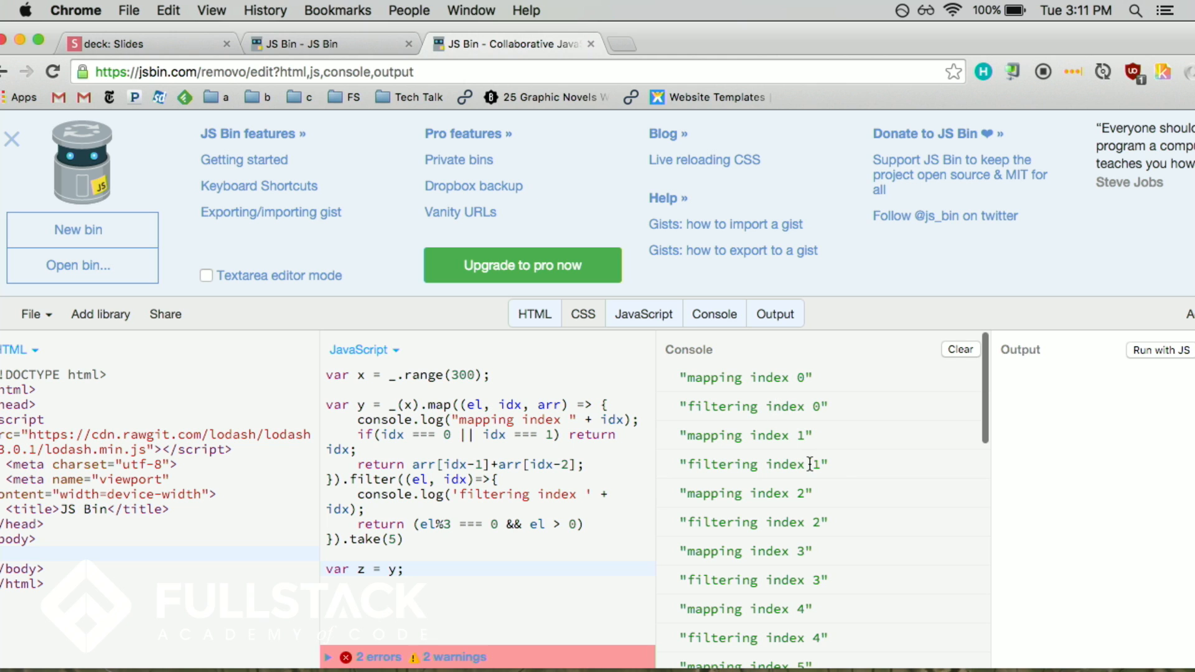
{"action": "scroll", "scroll_direction": "down", "scroll_amount": 3}
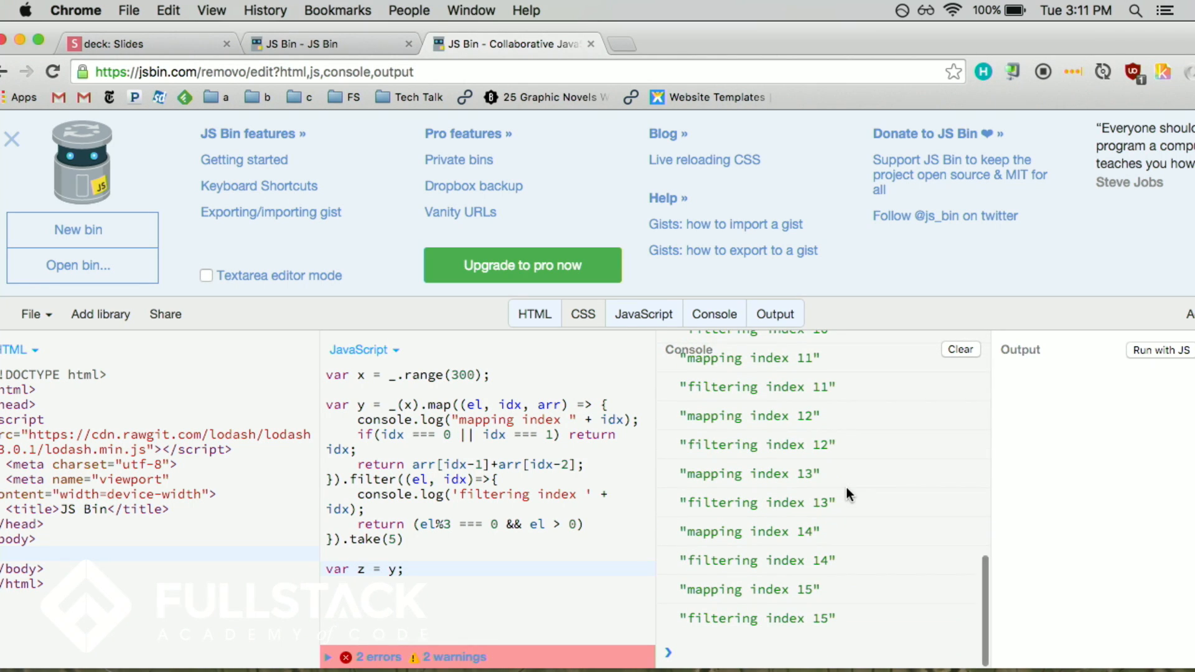
{"action": "left_click", "coordinate": [732, 652]}
{"action": "type", "text": "z"}
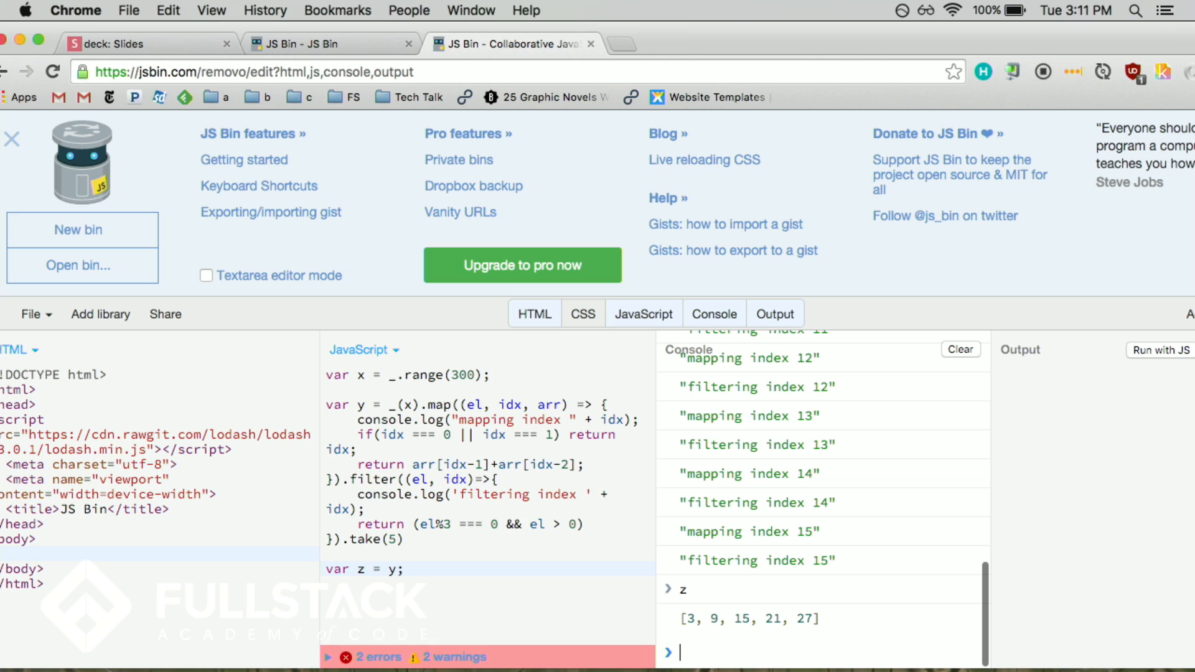
{"action": "mouse_move", "coordinate": [1151, 579]}
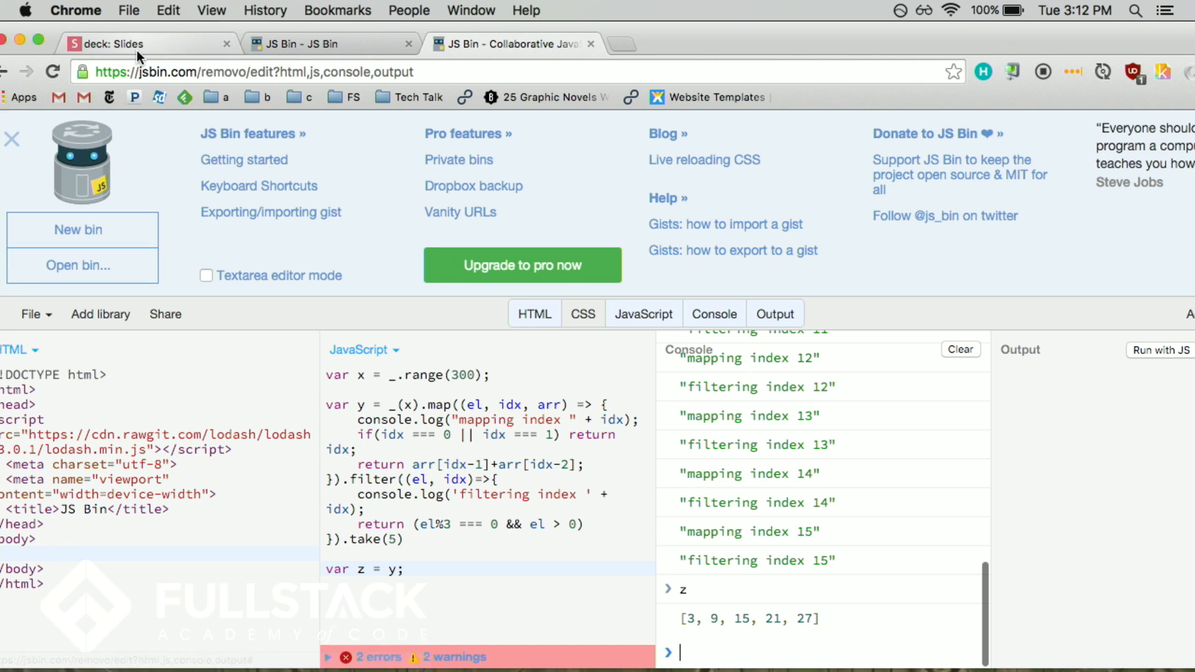
{"action": "left_click", "coordinate": [114, 43]}
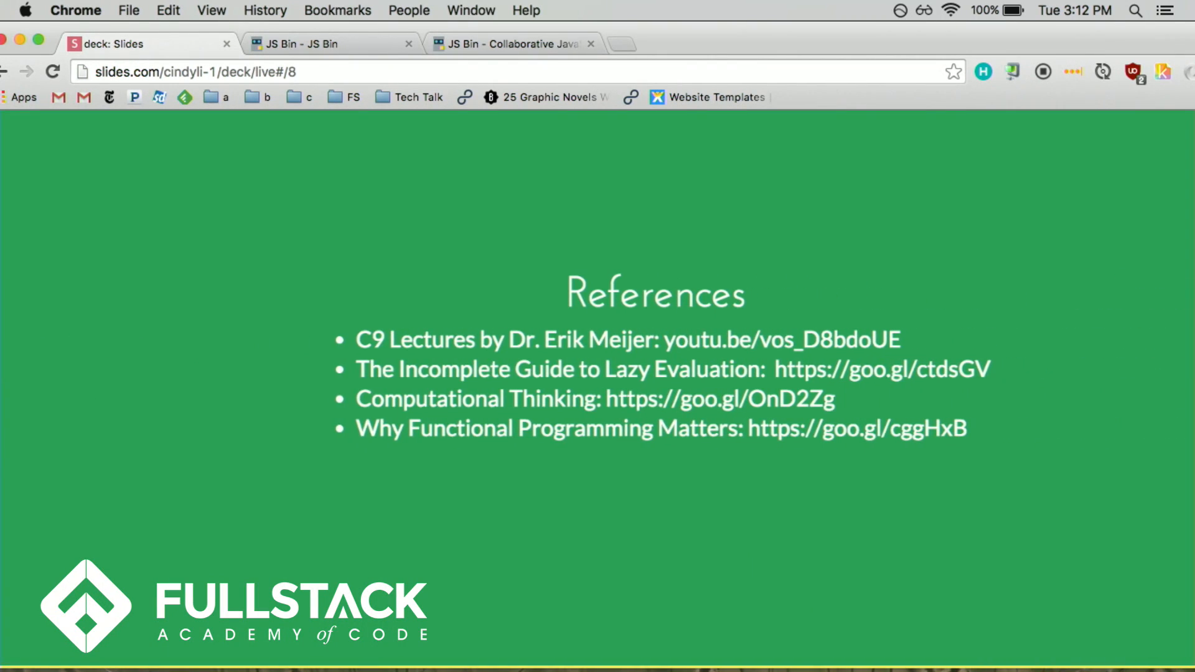